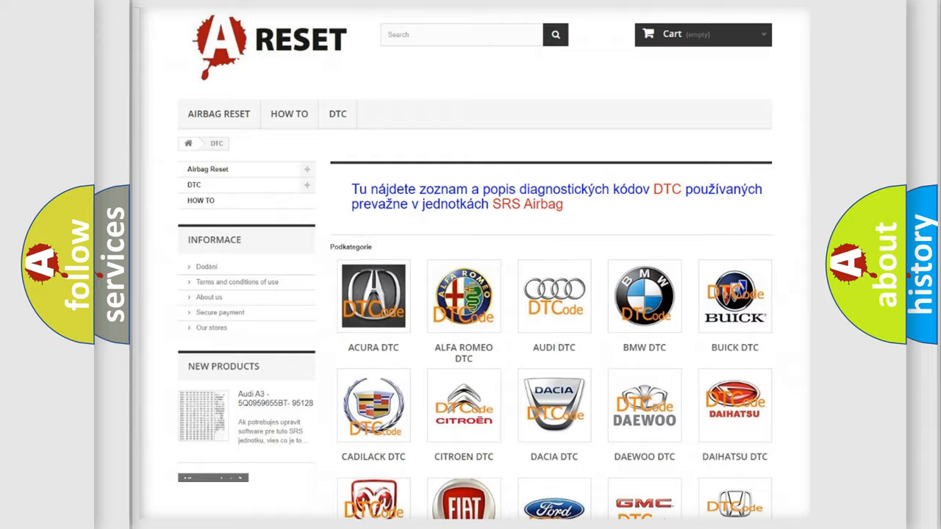
# Choose Lincoln from the DTC catalogue of car makes and browse its code table.
pyautogui.scroll(-3)
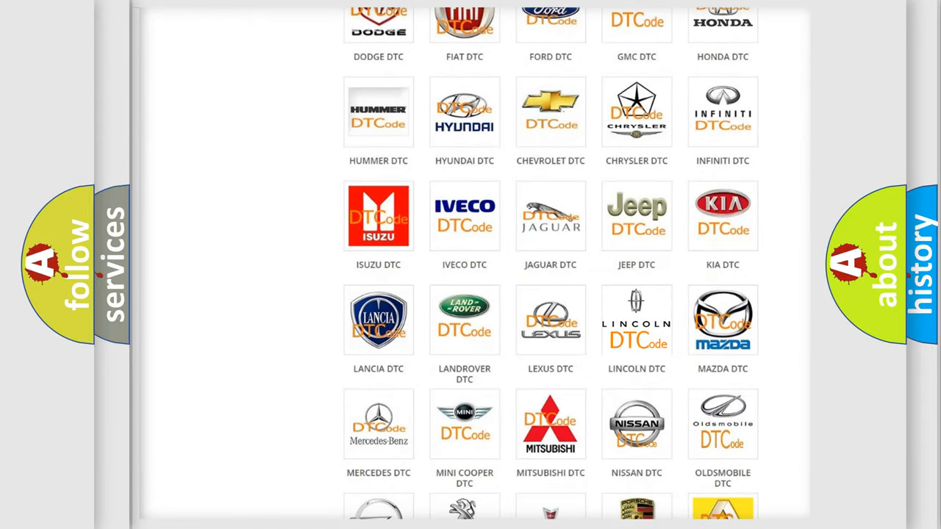
pyautogui.click(636, 320)
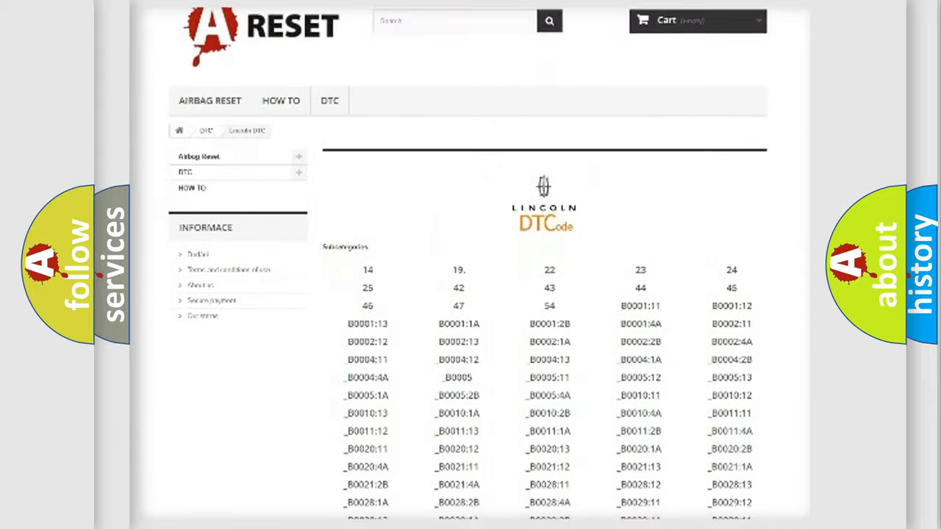
pyautogui.scroll(-3)
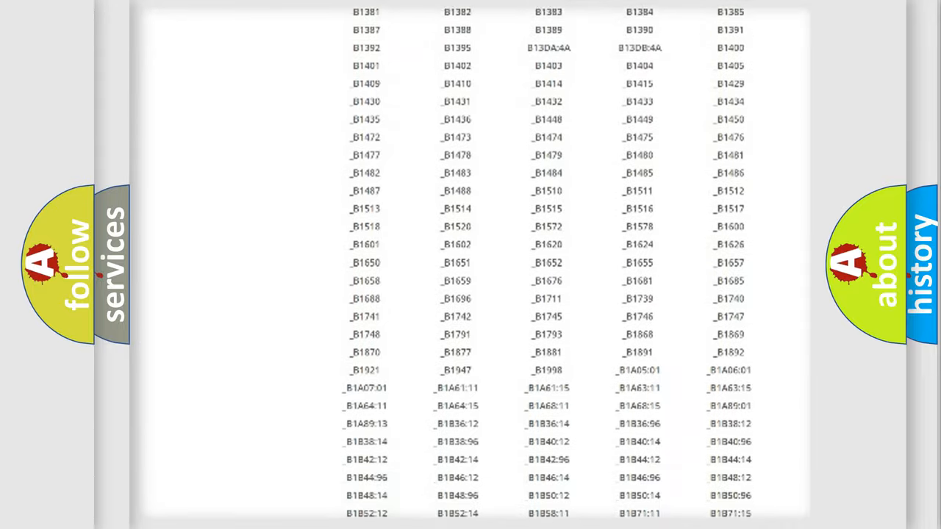
pyautogui.scroll(3)
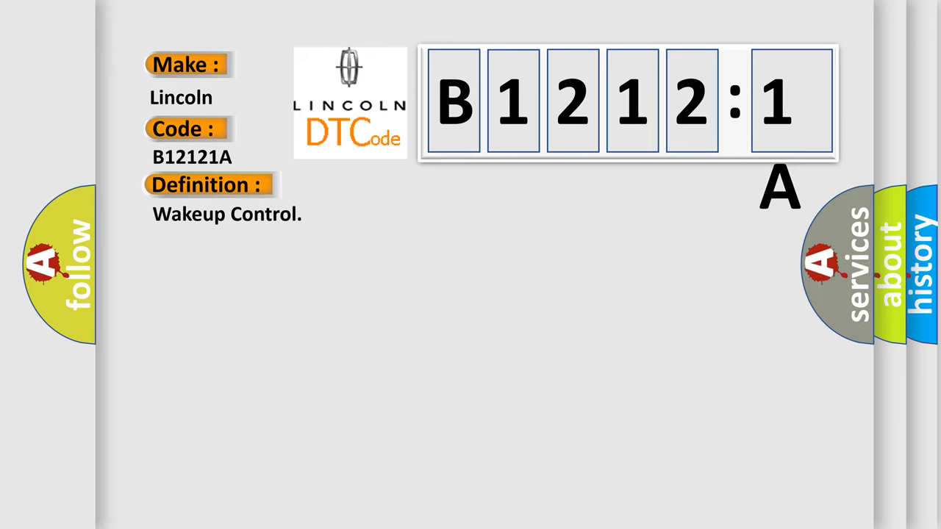
# Reveal the B12121A description: check BCM DTC B10E5, circuit resistance below threshold.
pyautogui.click(382, 186)
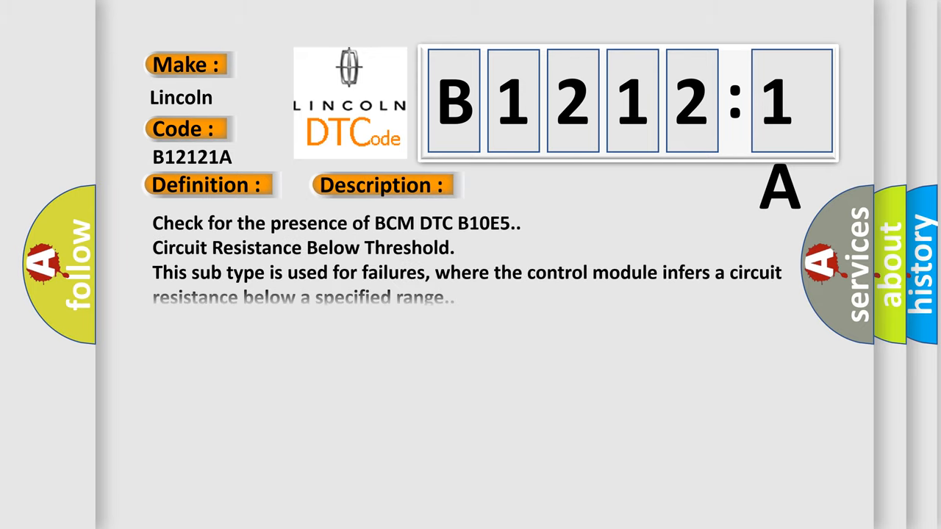